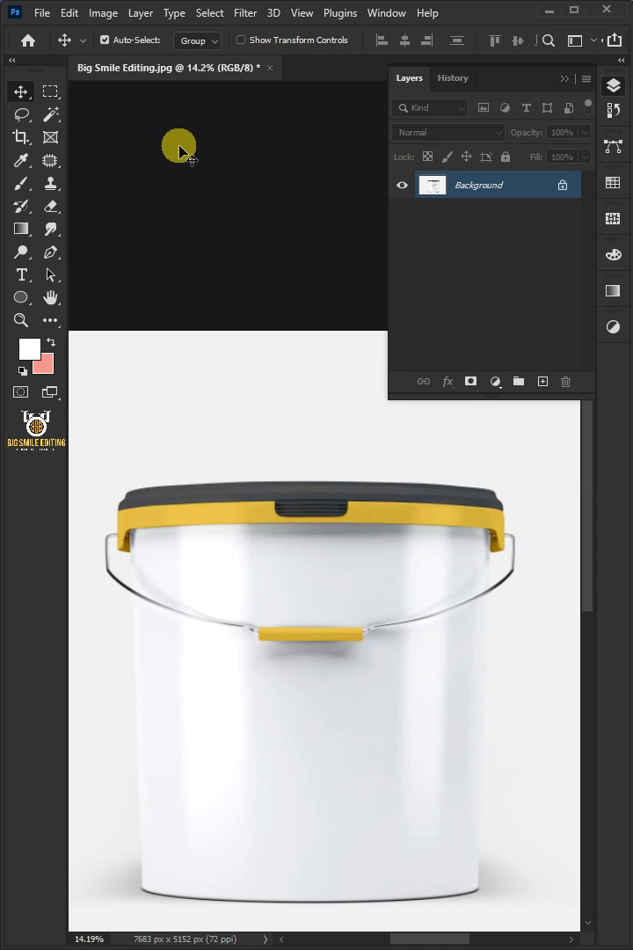
Quick-select the bucket body, copy it to a Paint Bucket Body layer, then duplicate it as hidden Shadow and Highlights
{"action": "left_click", "coordinate": [49, 113]}
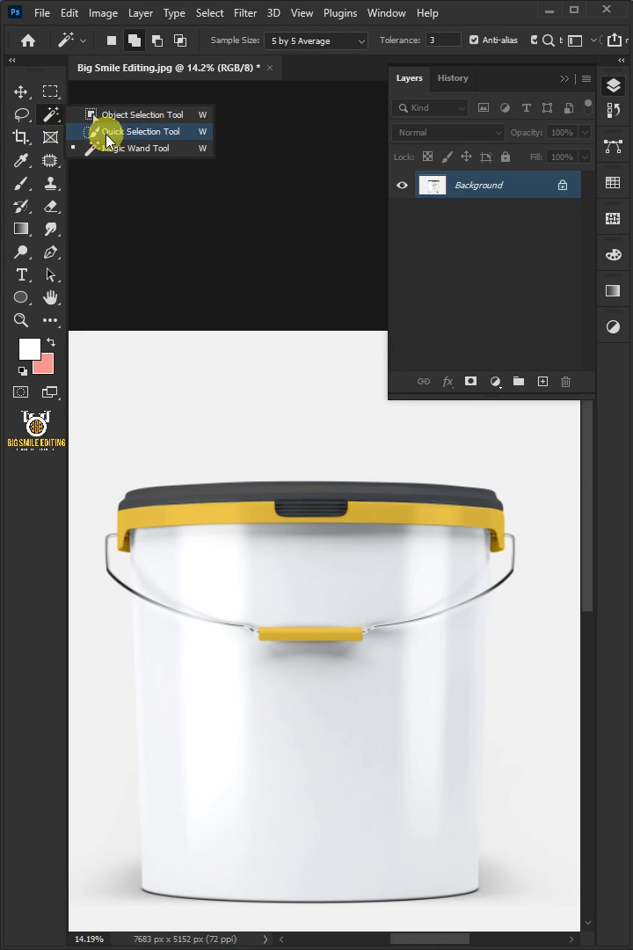
{"action": "left_click", "coordinate": [141, 130]}
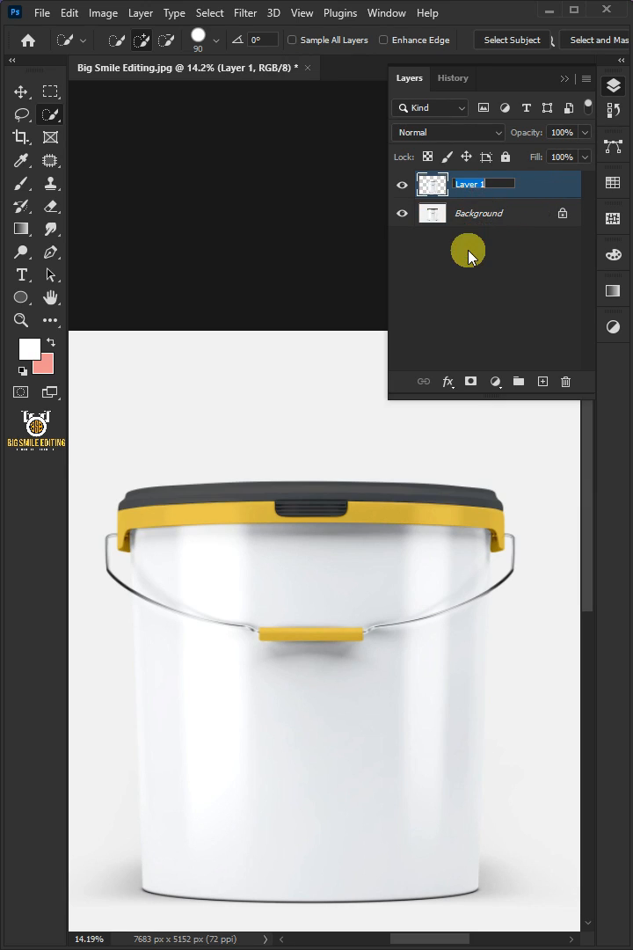
{"action": "type", "text": "Paint Bucket Body"}
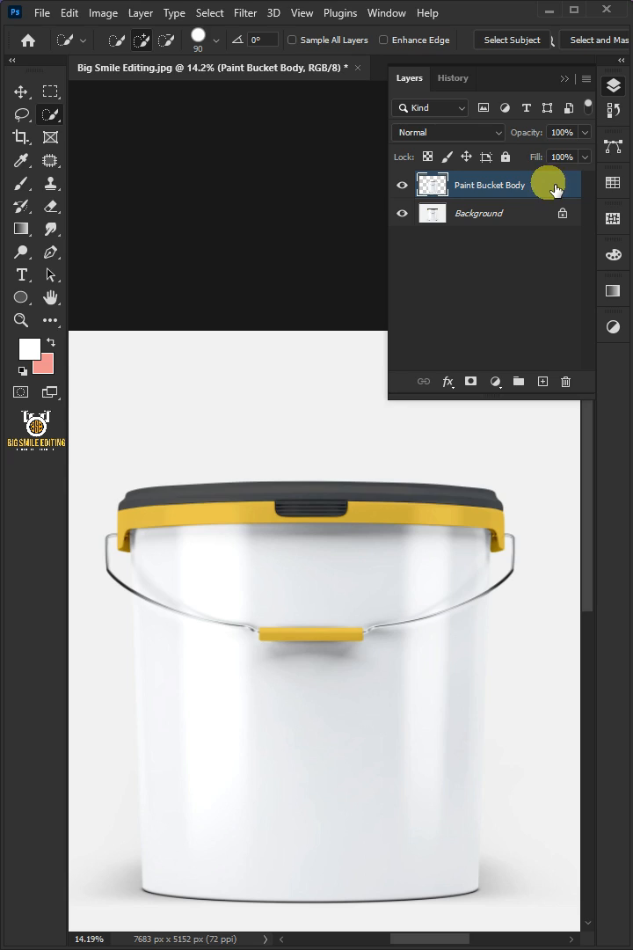
{"action": "left_click", "coordinate": [493, 184]}
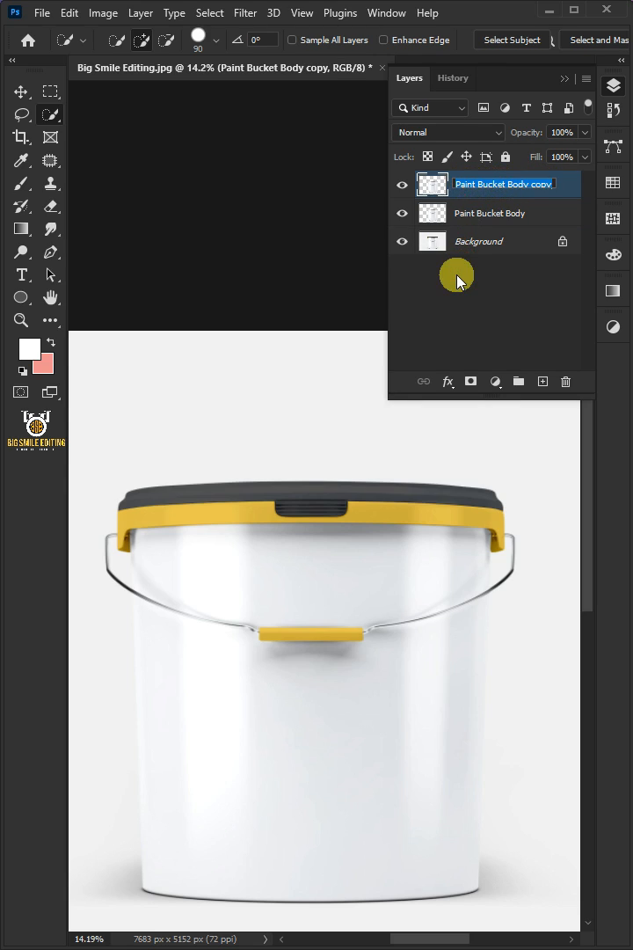
{"action": "type", "text": "Shadow and Highlights"}
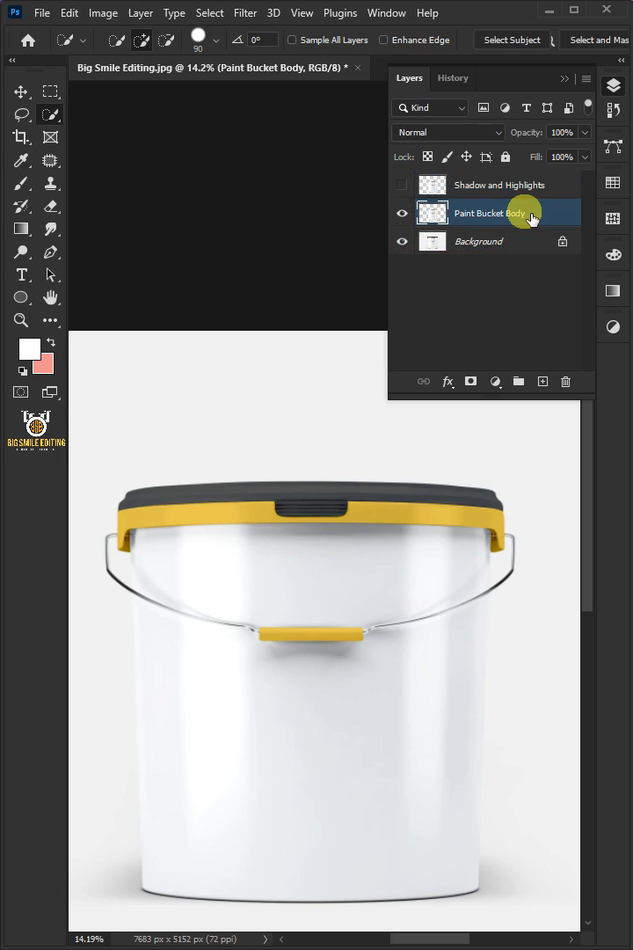
Draw a rectangle shape covering the bucket body
{"action": "left_click", "coordinate": [21, 297]}
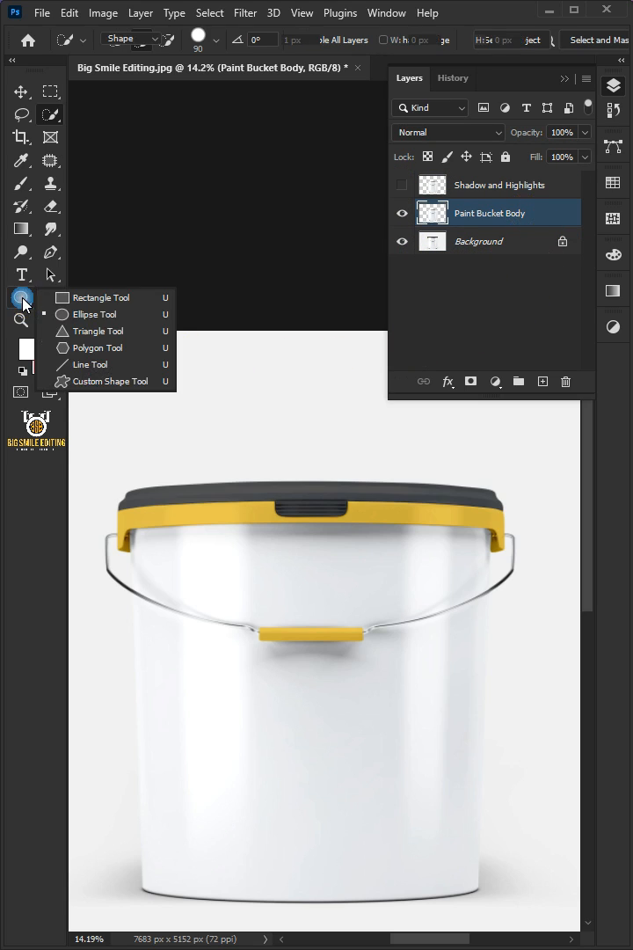
{"action": "left_click", "coordinate": [98, 295]}
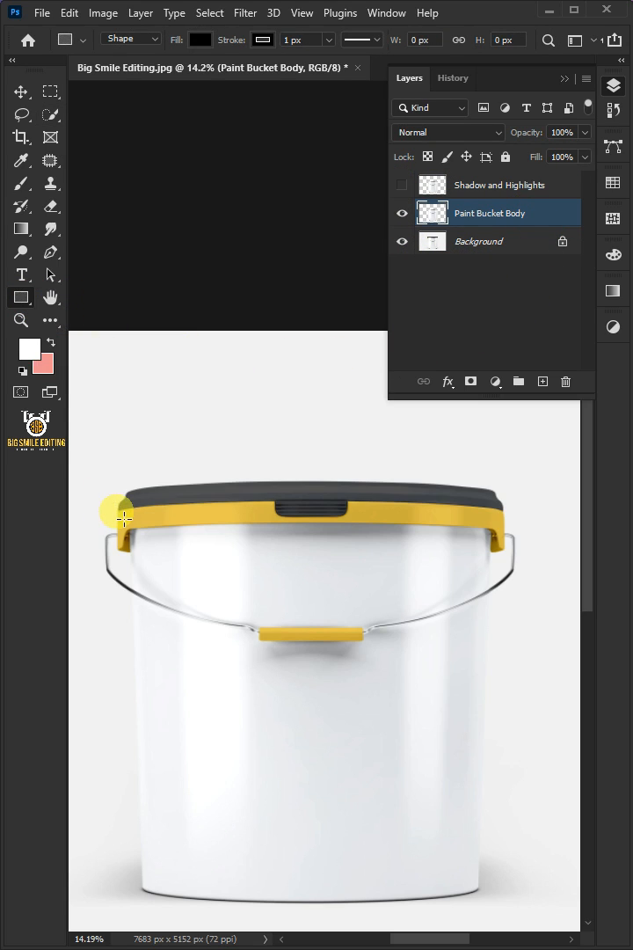
{"action": "left_click_drag", "start_coordinate": [114, 514], "coordinate": [518, 911]}
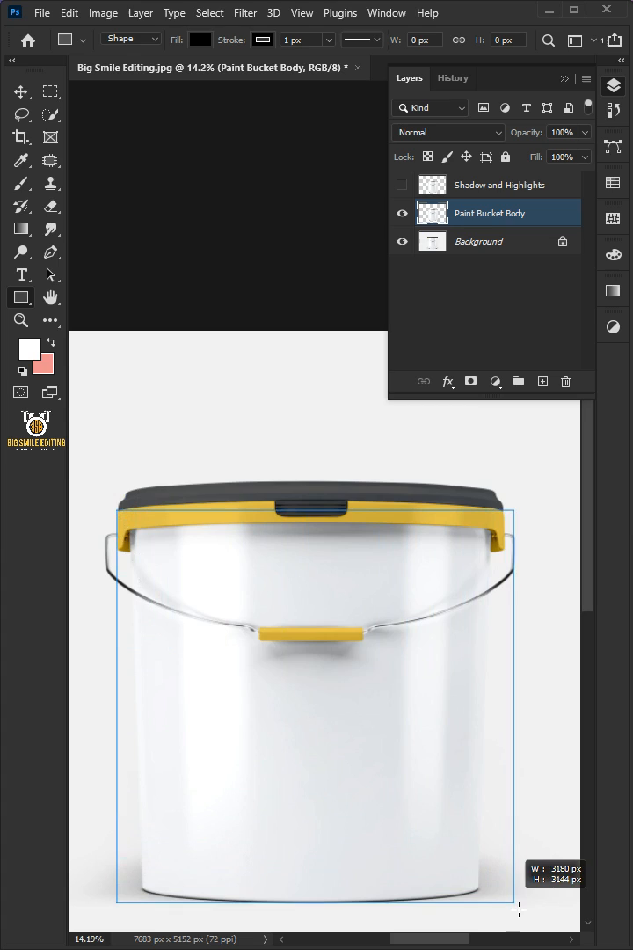
{"action": "left_click_drag", "start_coordinate": [114, 511], "coordinate": [506, 925]}
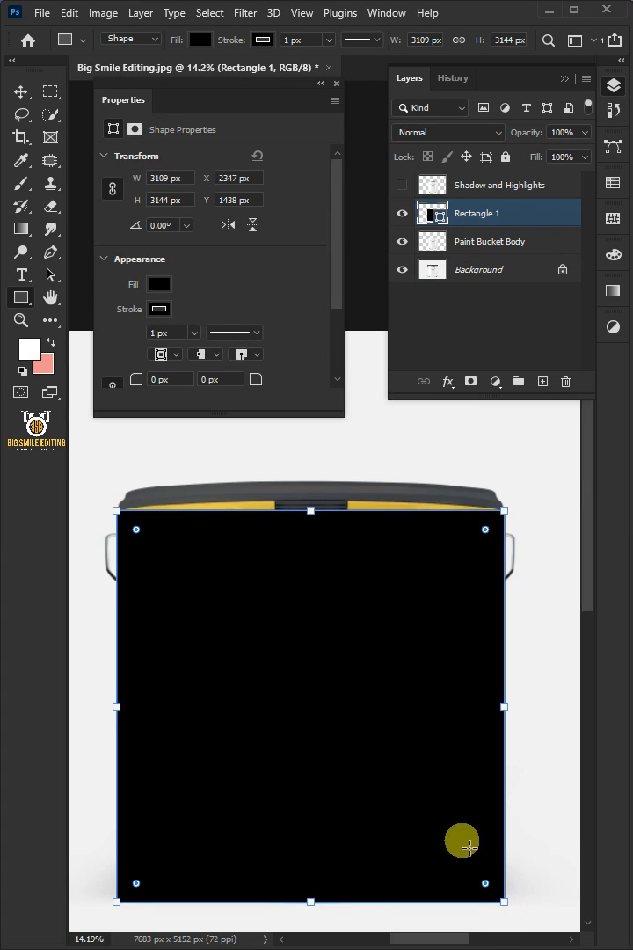
Fill the rectangle with salmon pink and lower its layer opacity to 50%
{"action": "left_click", "coordinate": [158, 284]}
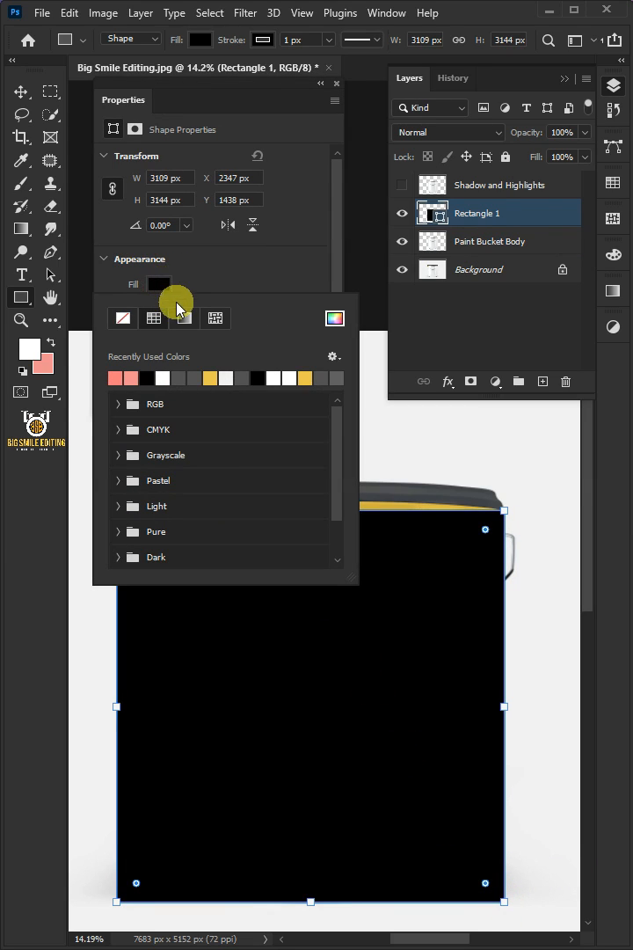
{"action": "left_click", "coordinate": [118, 376]}
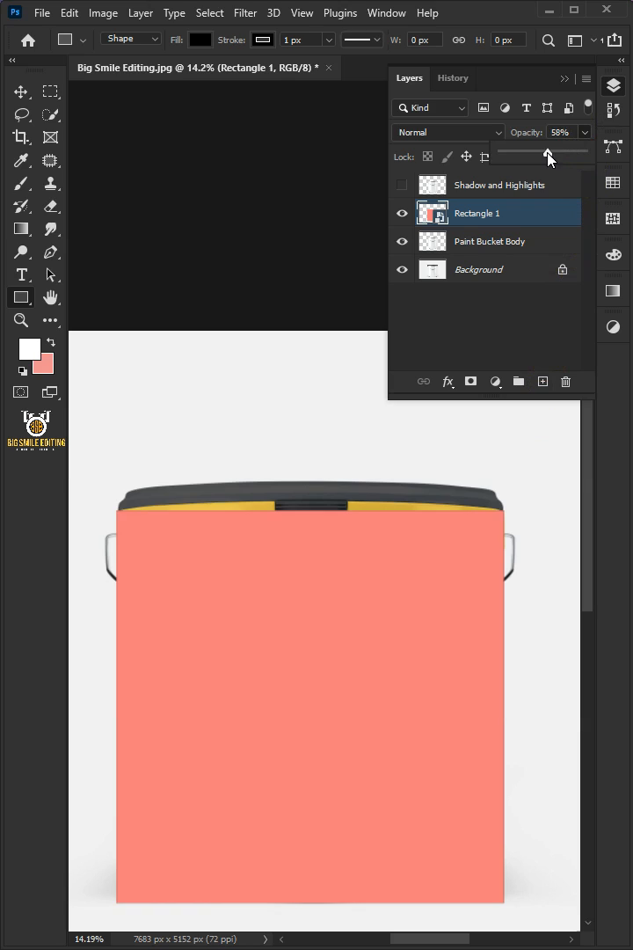
{"action": "left_click_drag", "start_coordinate": [549, 153], "coordinate": [542, 153]}
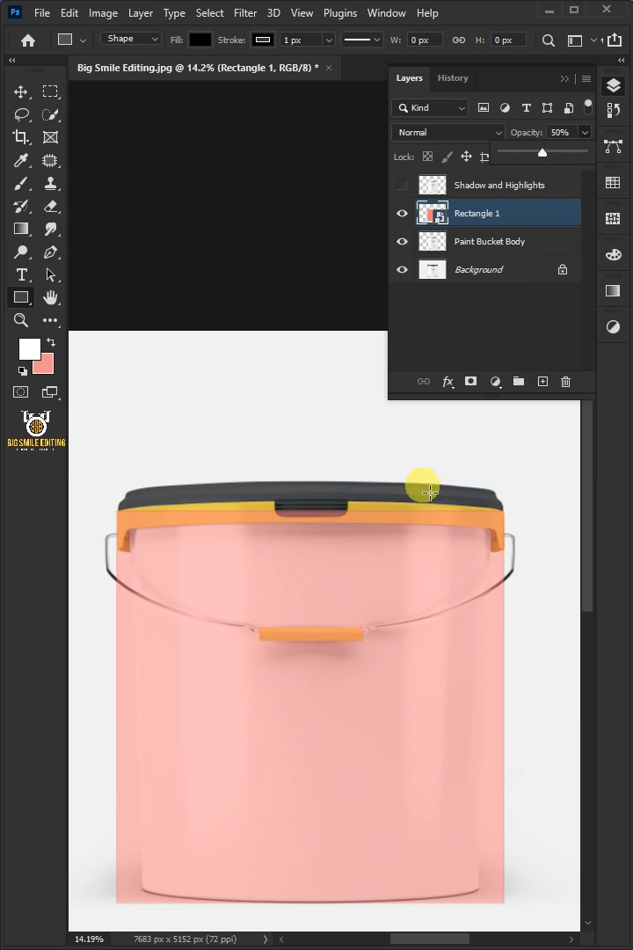
{"action": "mouse_move", "coordinate": [345, 542]}
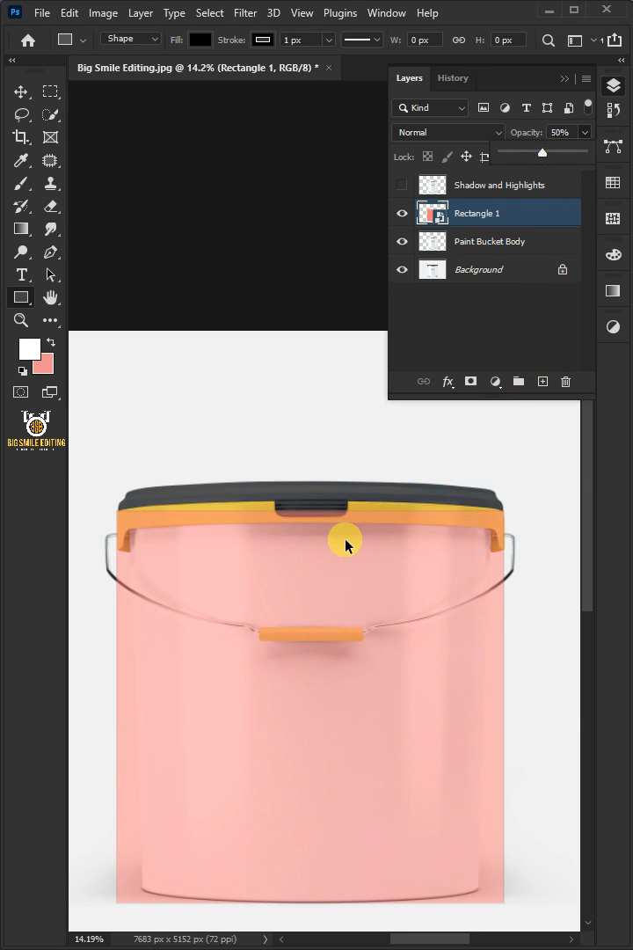
Scale the rectangle in Free Transform so it matches the bucket body's outline
{"action": "right_click", "coordinate": [345, 538]}
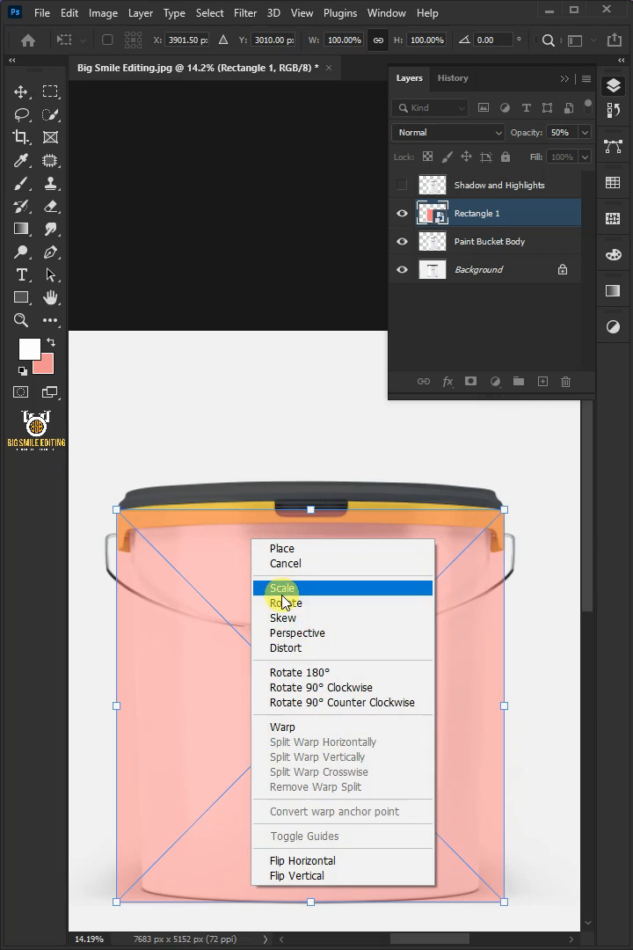
{"action": "left_click", "coordinate": [281, 588]}
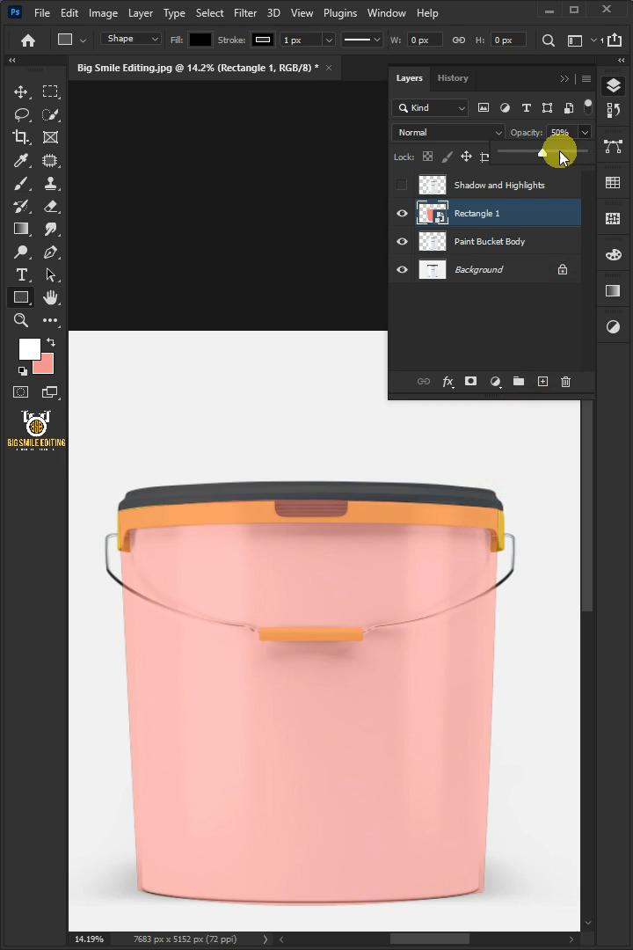
Clip the rectangle to Paint Bucket Body at 100% opacity and rename the layer Your Image
{"action": "right_click", "coordinate": [478, 213]}
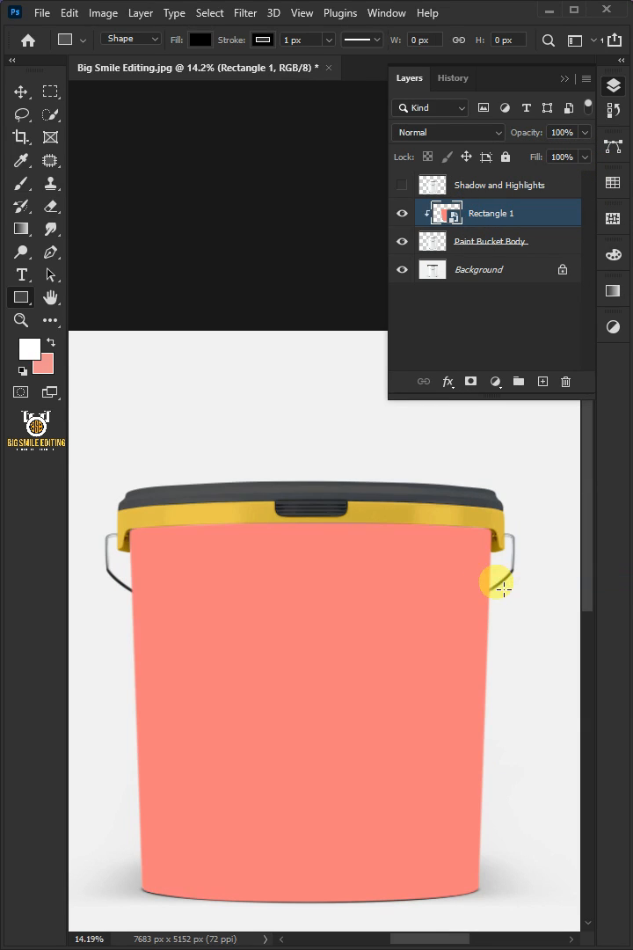
{"action": "double_click", "coordinate": [491, 211]}
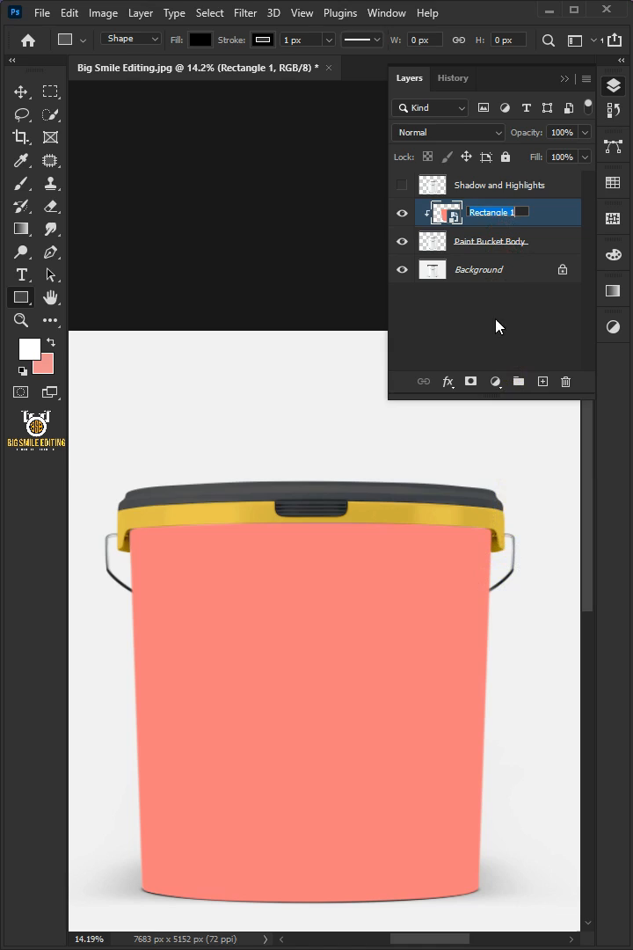
{"action": "type", "text": "Your l"}
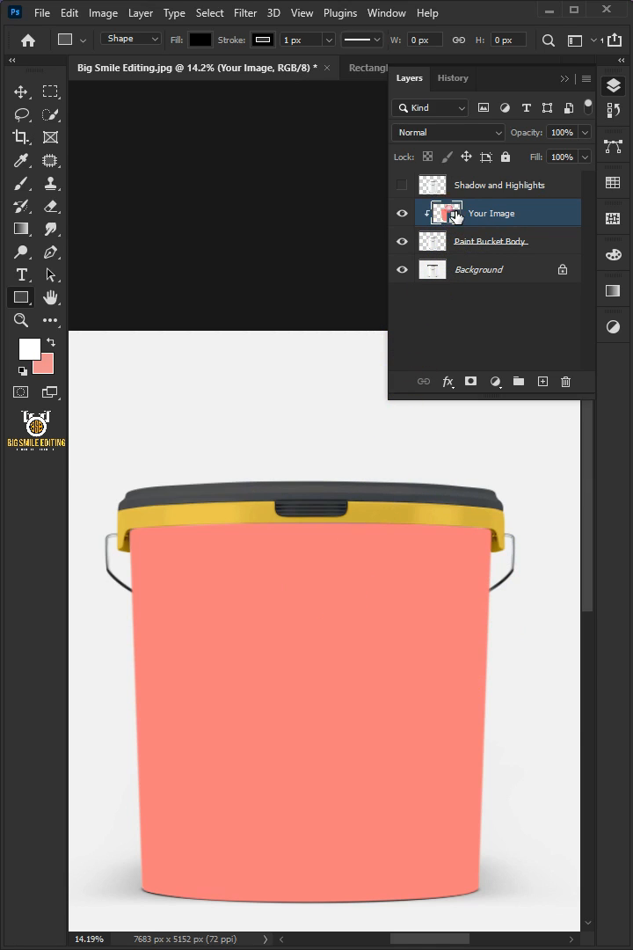
Place the Label Design as an embedded layer inside the Your Image smart object and save it
{"action": "left_click", "coordinate": [42, 13]}
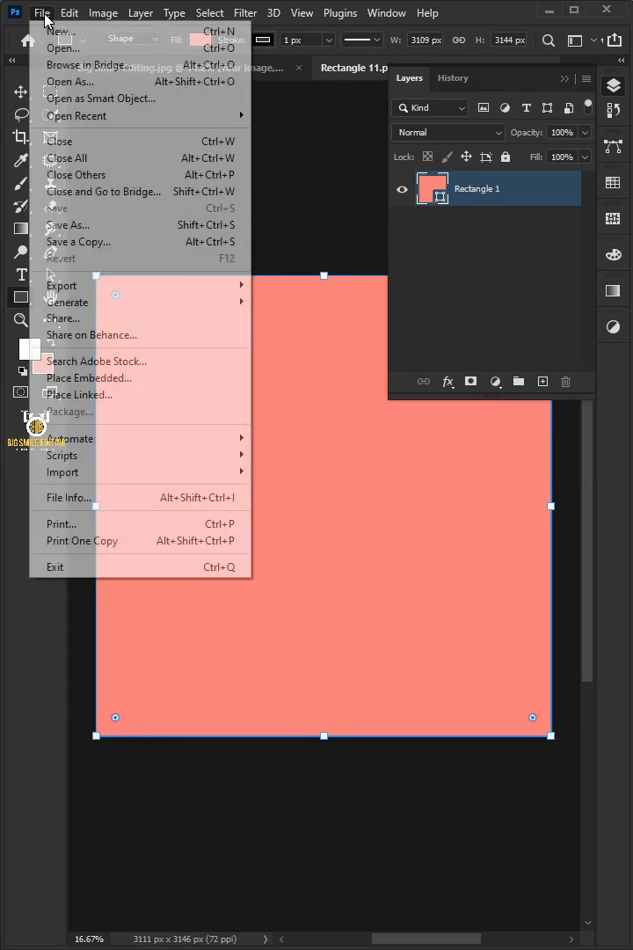
{"action": "left_click", "coordinate": [88, 377]}
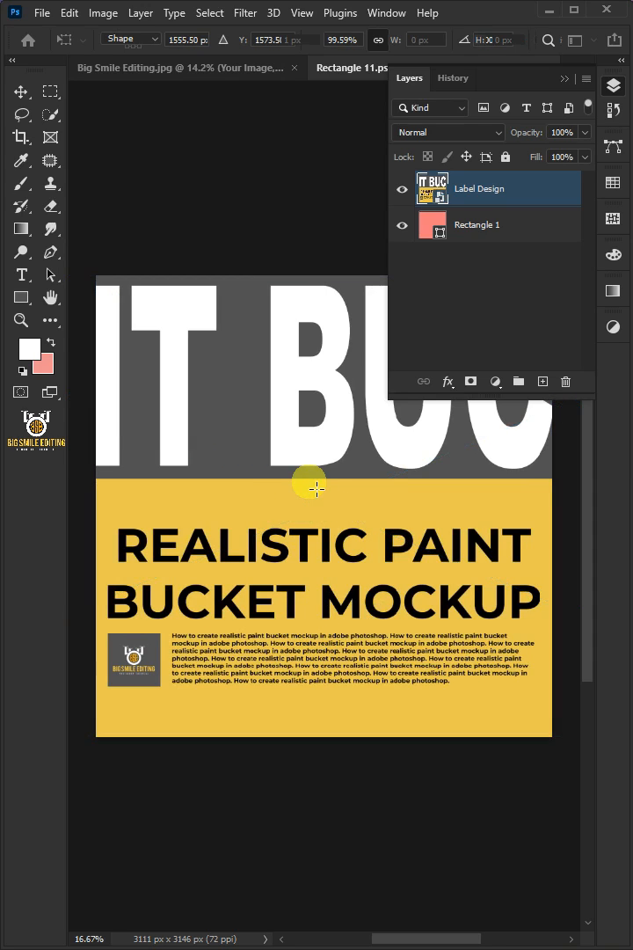
{"action": "left_click", "coordinate": [42, 12]}
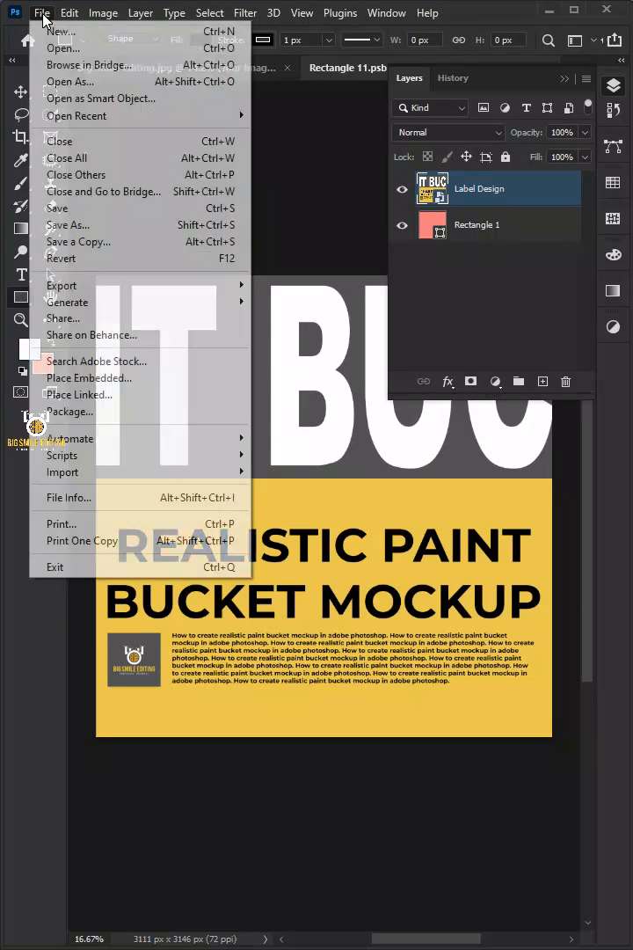
{"action": "left_click", "coordinate": [56, 208]}
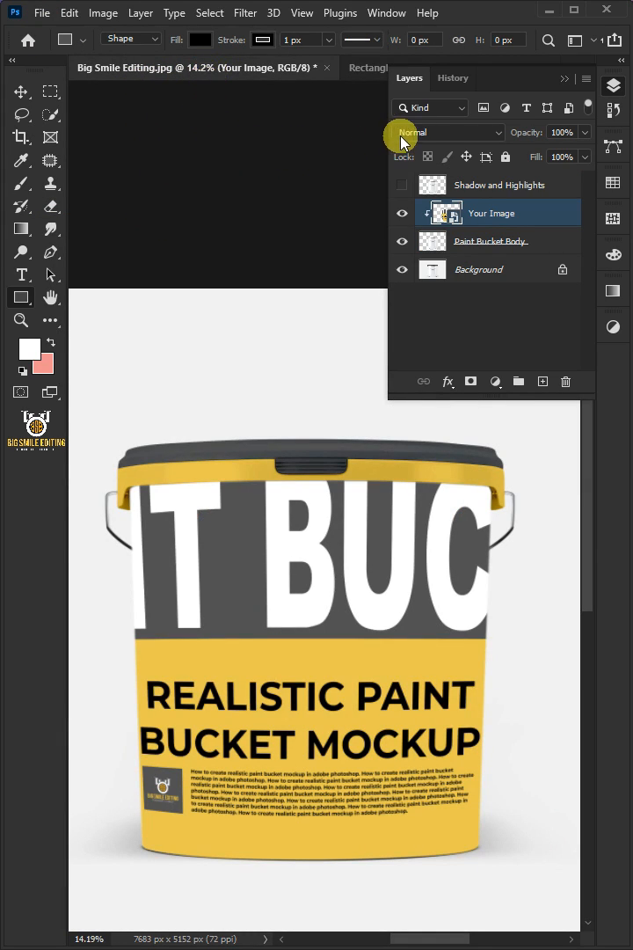
Set the Your Image layer's blend mode to Linear Burn
{"action": "left_click", "coordinate": [443, 132]}
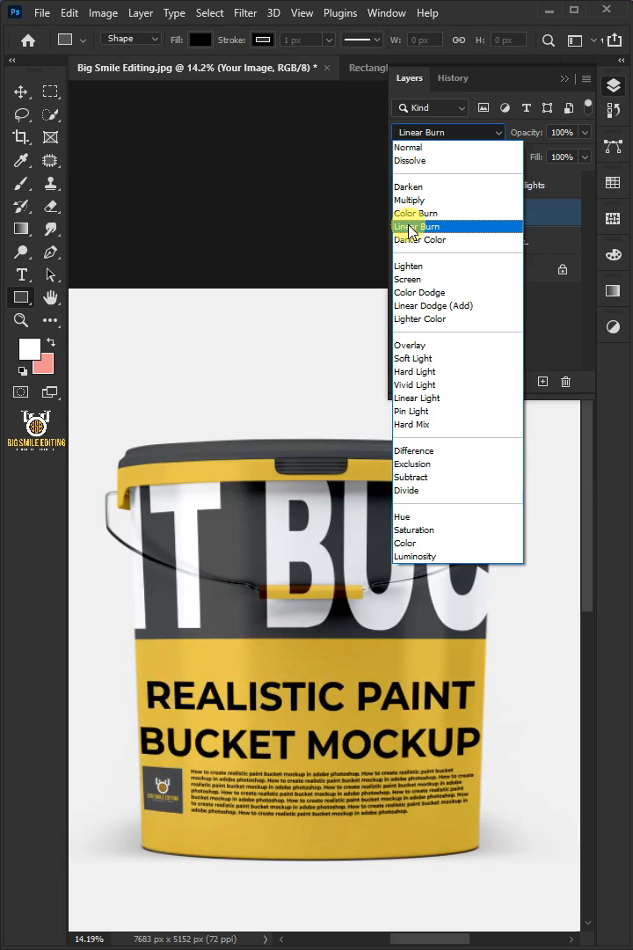
{"action": "left_click", "coordinate": [416, 225]}
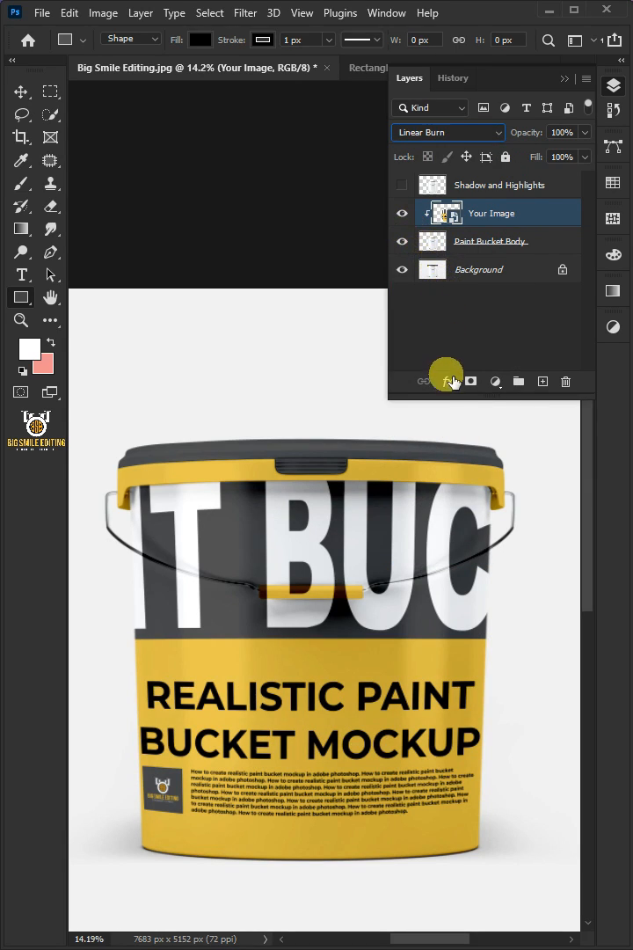
{"action": "mouse_move", "coordinate": [503, 407]}
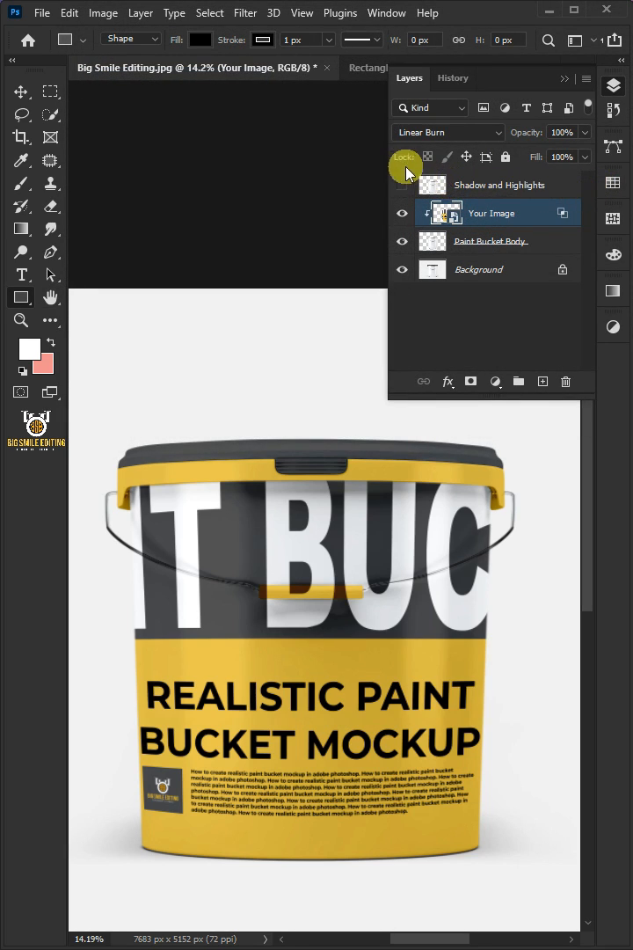
Apply a Gaussian Blur of 2.0 pixels to the Your Image label artwork
{"action": "left_click", "coordinate": [245, 13]}
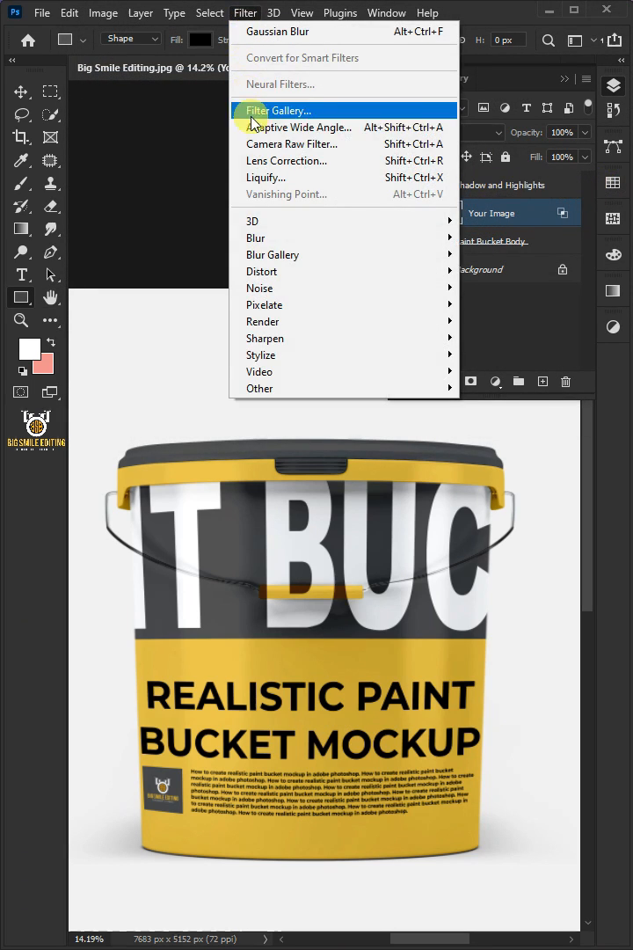
{"action": "mouse_move", "coordinate": [255, 237]}
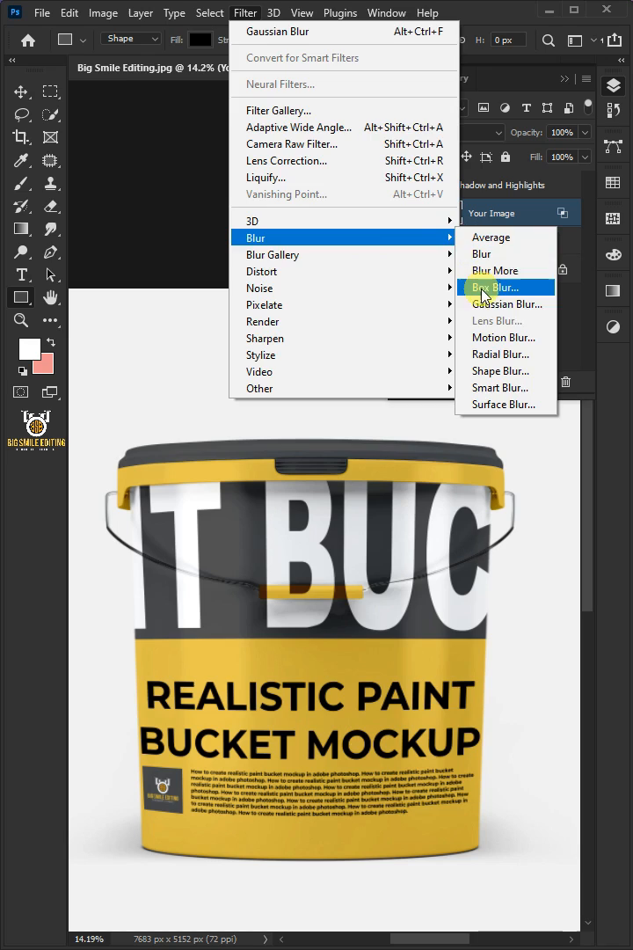
{"action": "left_click", "coordinate": [506, 303]}
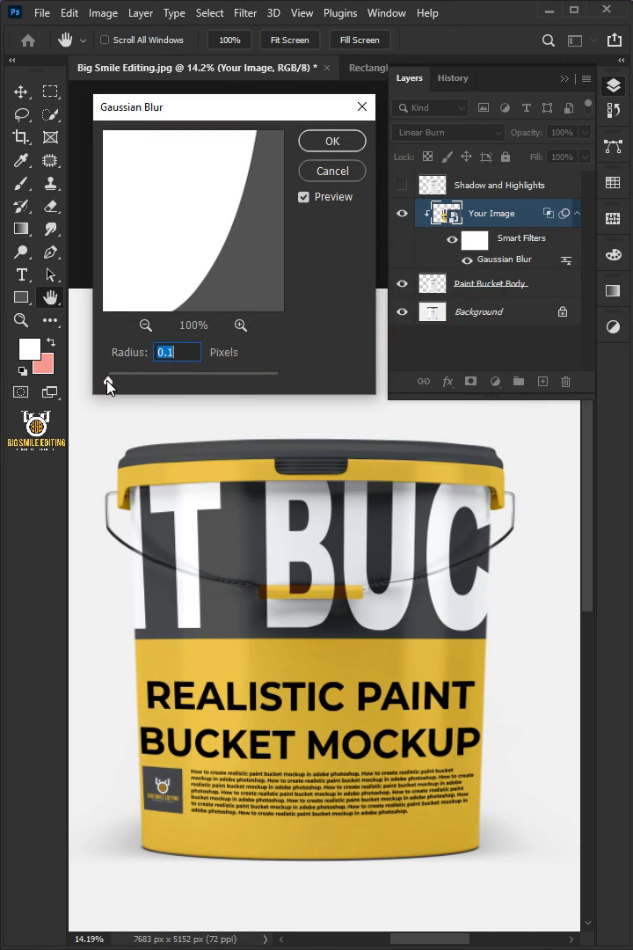
{"action": "left_click_drag", "start_coordinate": [109, 384], "coordinate": [126, 383]}
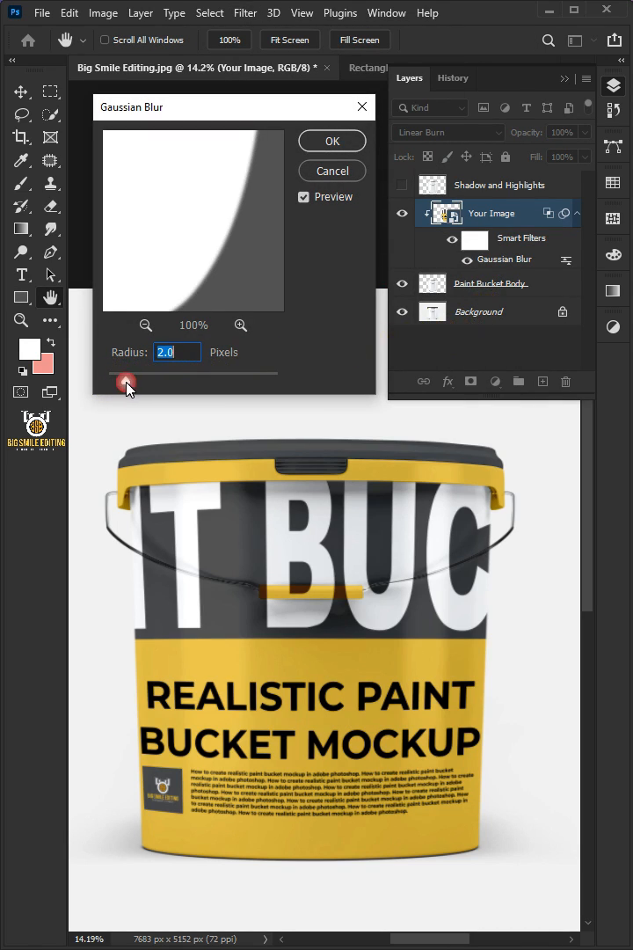
{"action": "left_click", "coordinate": [331, 141]}
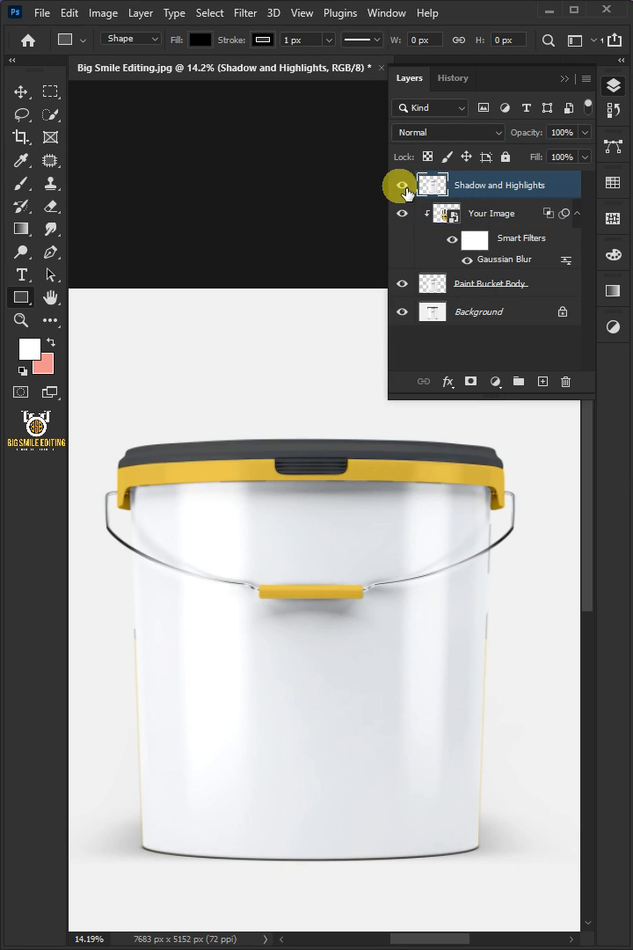
Clip Shadow and Highlights to the label and blend it with Soft Light at 40% opacity
{"action": "right_click", "coordinate": [502, 183]}
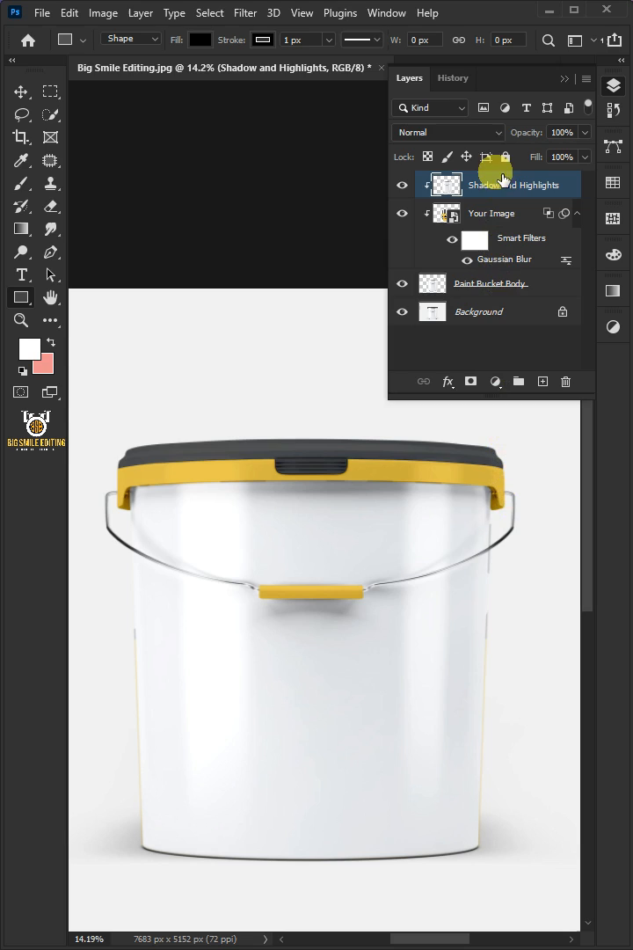
{"action": "left_click", "coordinate": [447, 132]}
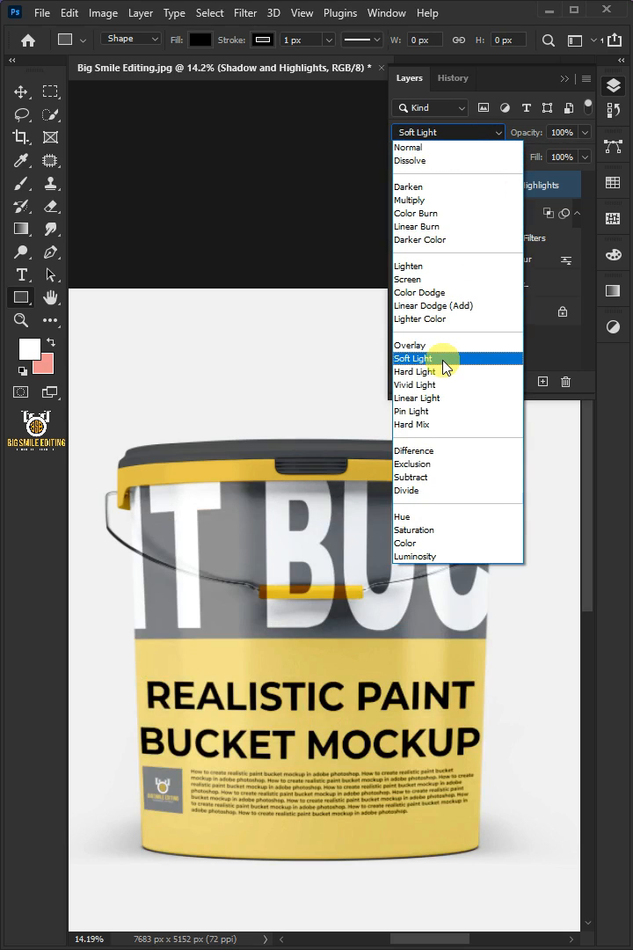
{"action": "left_click", "coordinate": [412, 359]}
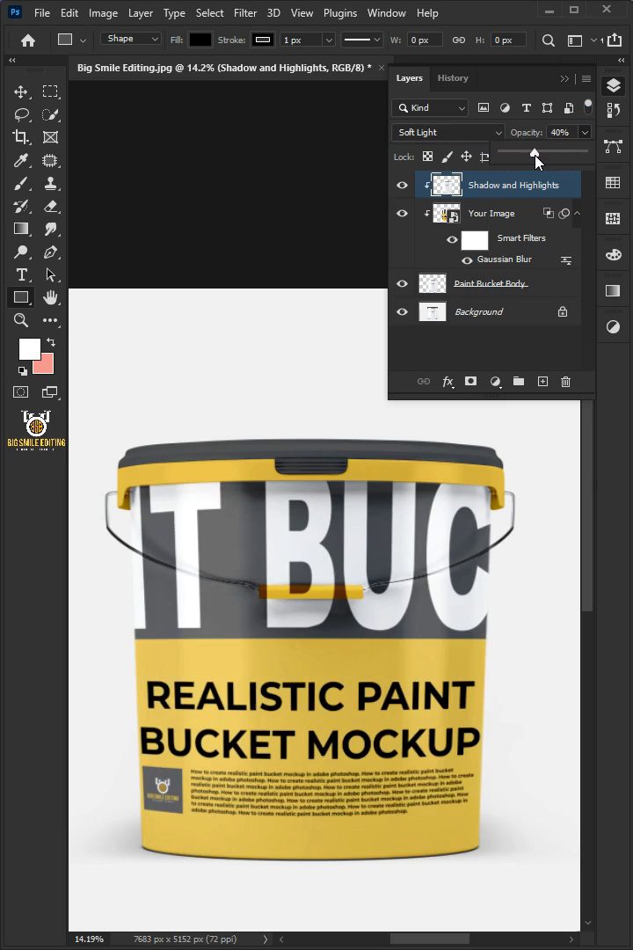
{"action": "left_click_drag", "start_coordinate": [537, 157], "coordinate": [525, 156]}
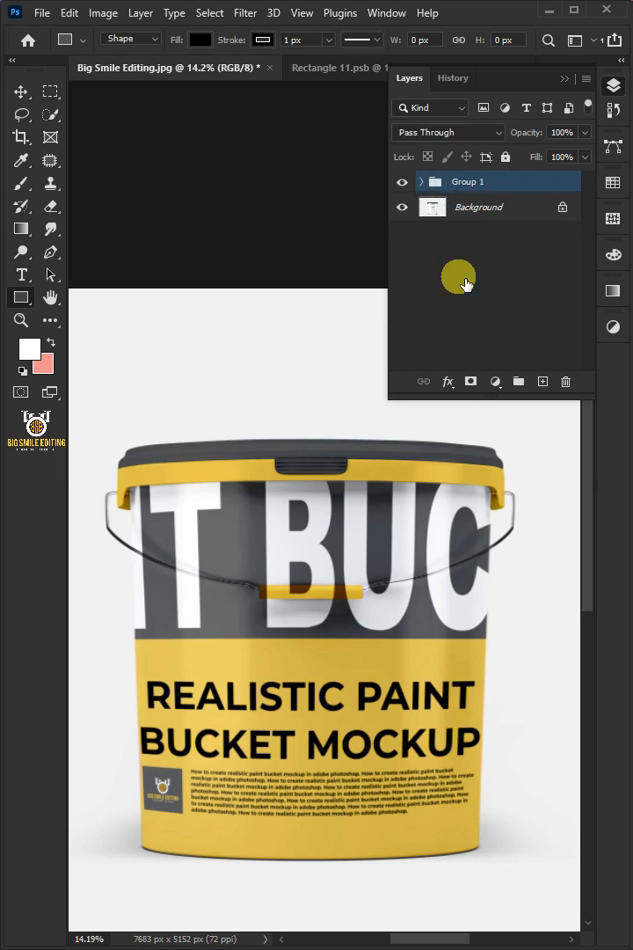
Rename the new layer group Design, hide it, and select the Background photo layer
{"action": "double_click", "coordinate": [468, 181]}
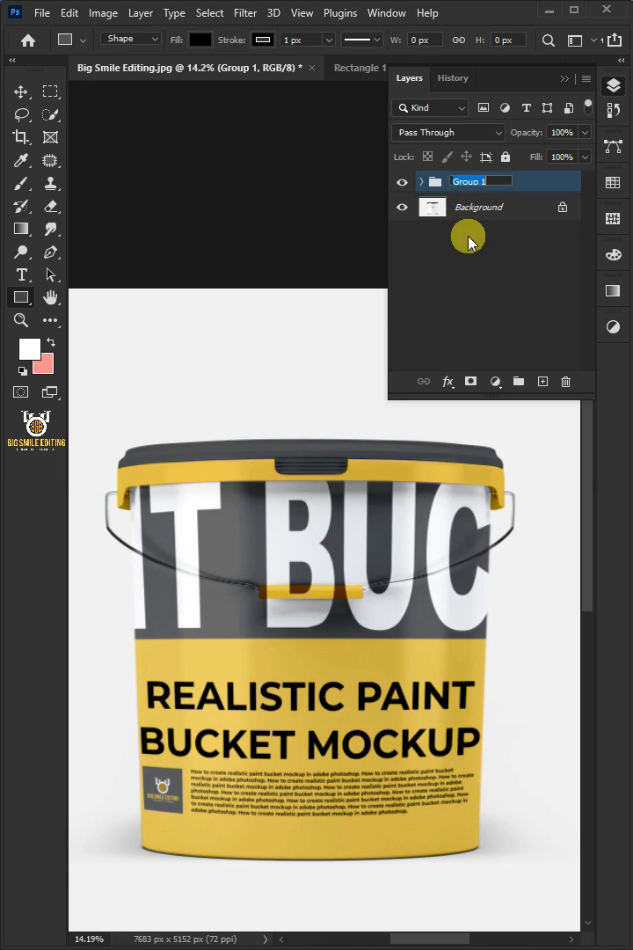
{"action": "type", "text": "Design"}
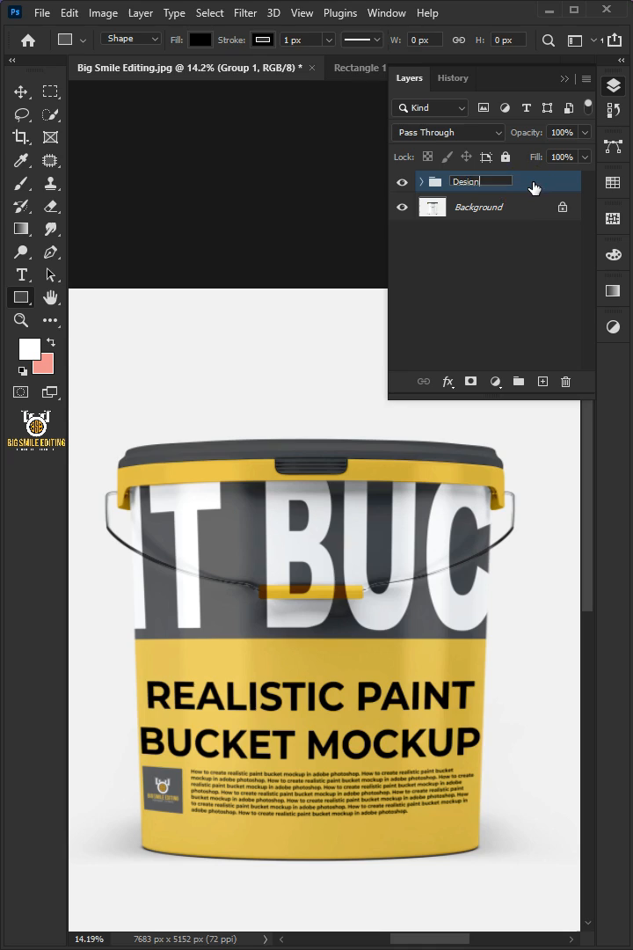
{"action": "left_click", "coordinate": [401, 181]}
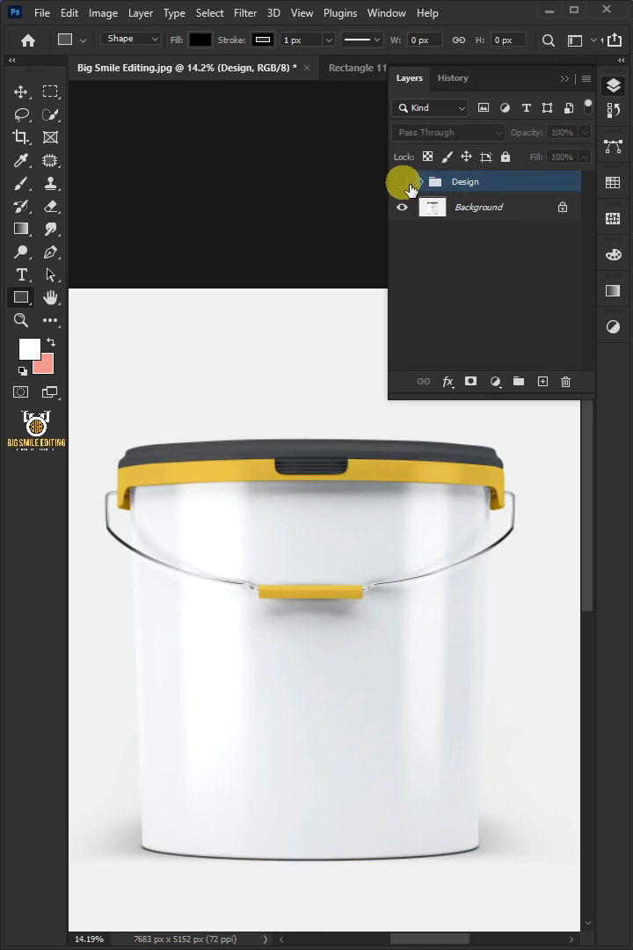
{"action": "left_click", "coordinate": [401, 181]}
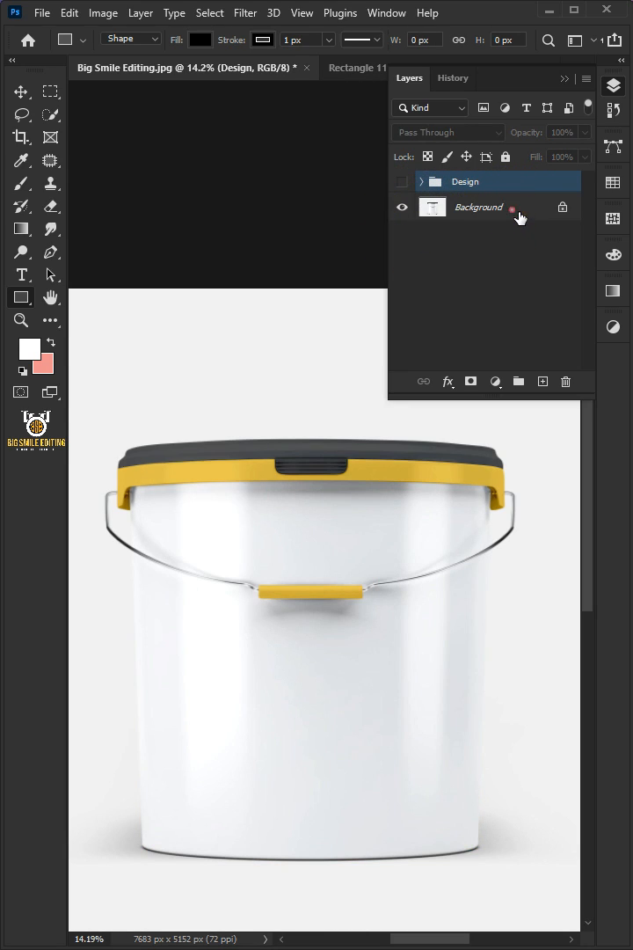
{"action": "left_click", "coordinate": [479, 208]}
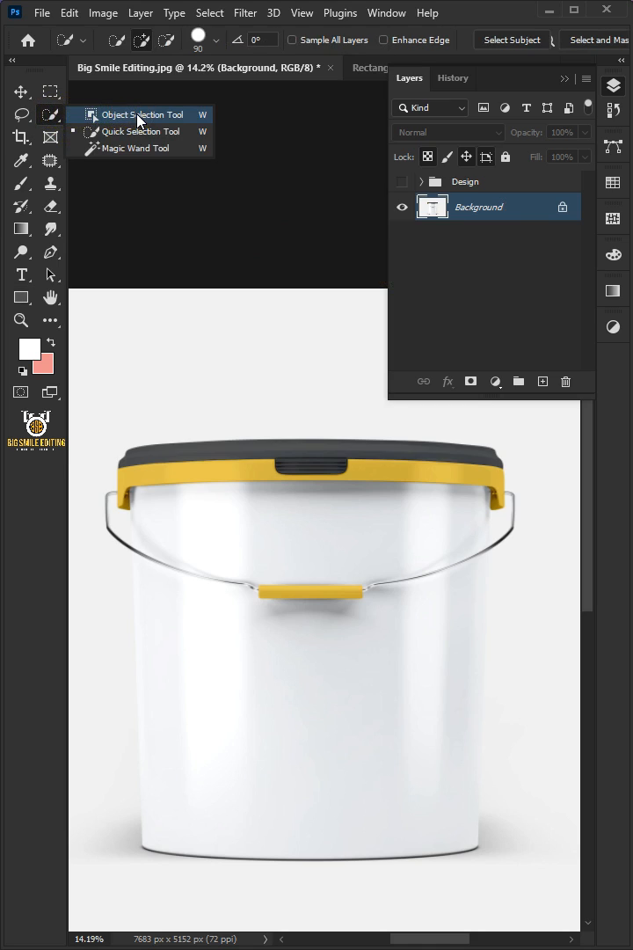
Lasso-select the bucket handle with the Object Selection Tool and add it as a layer mask on Design
{"action": "left_click", "coordinate": [139, 115]}
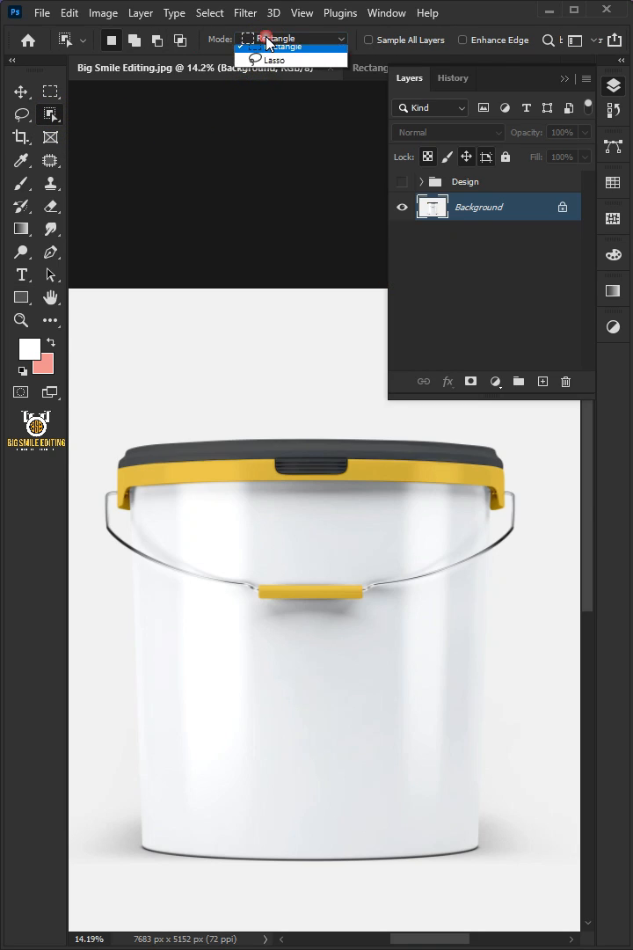
{"action": "left_click", "coordinate": [272, 60]}
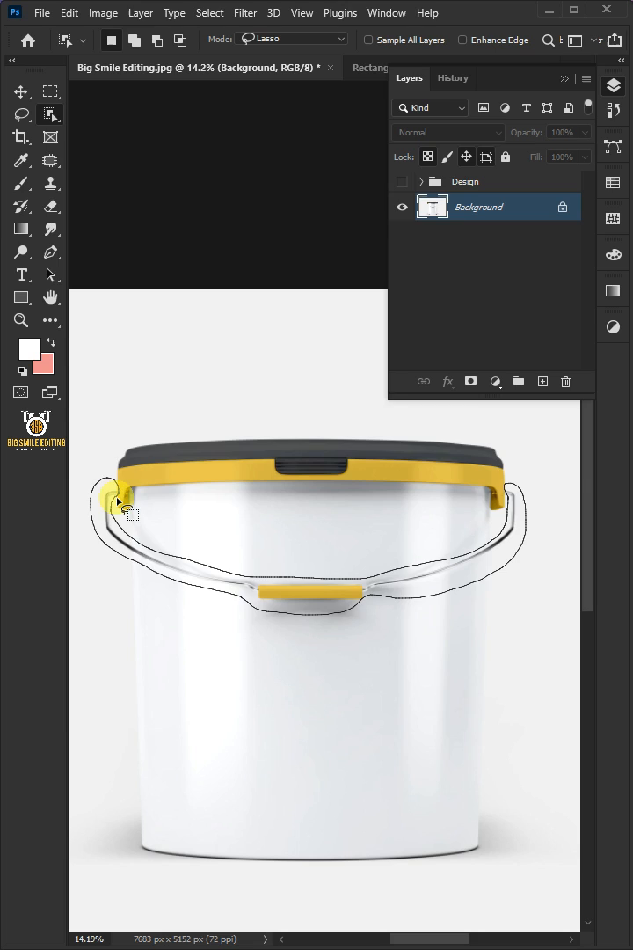
{"action": "left_click", "coordinate": [464, 181]}
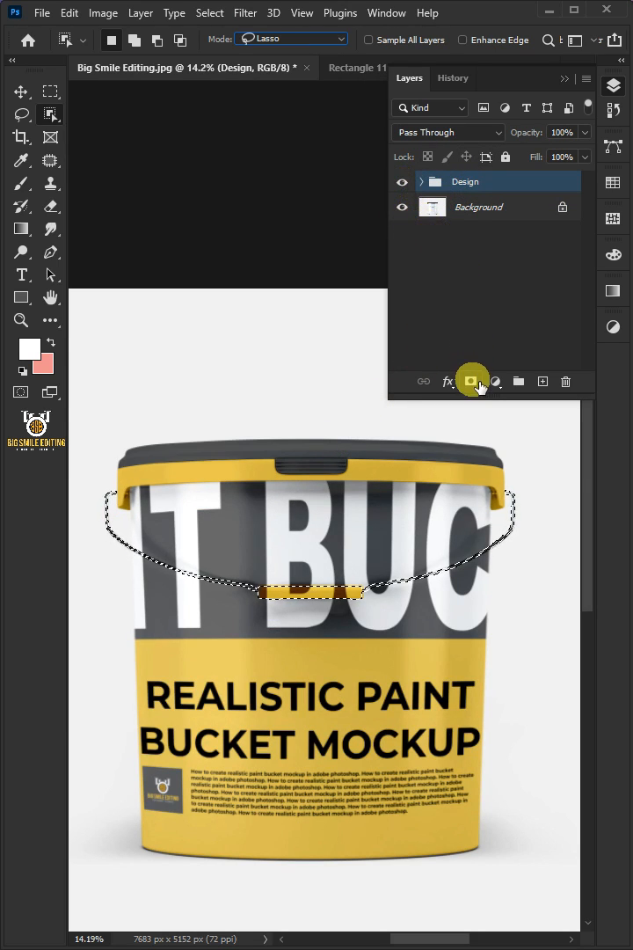
{"action": "left_click", "coordinate": [471, 380]}
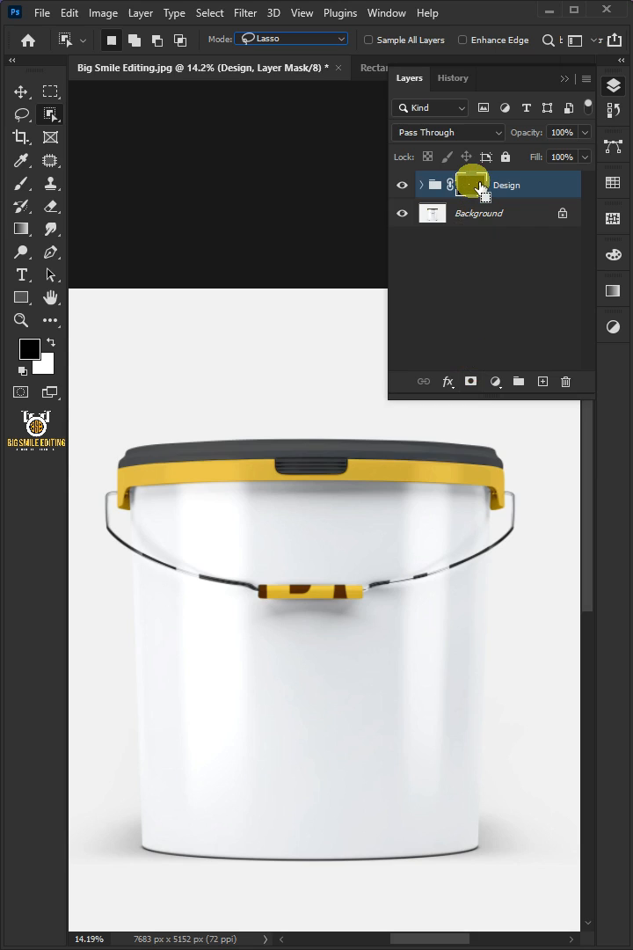